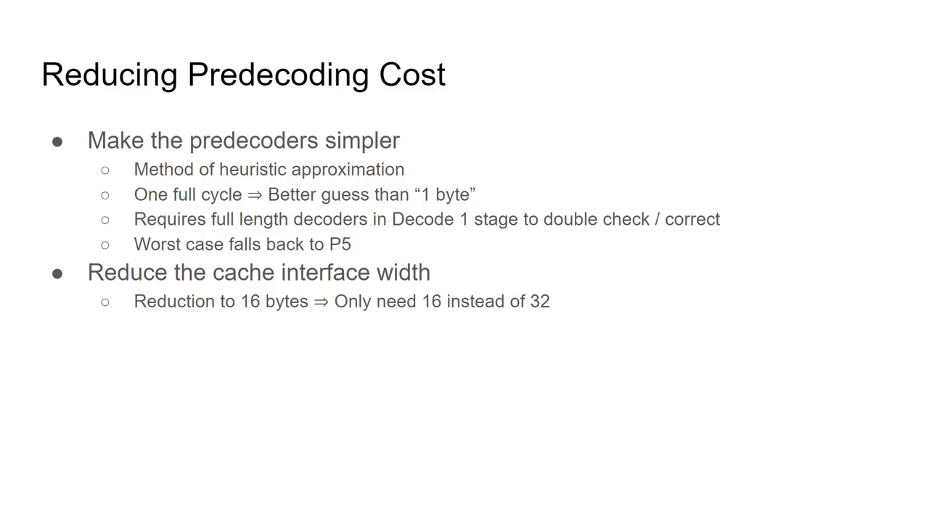
pyautogui.press('Right')
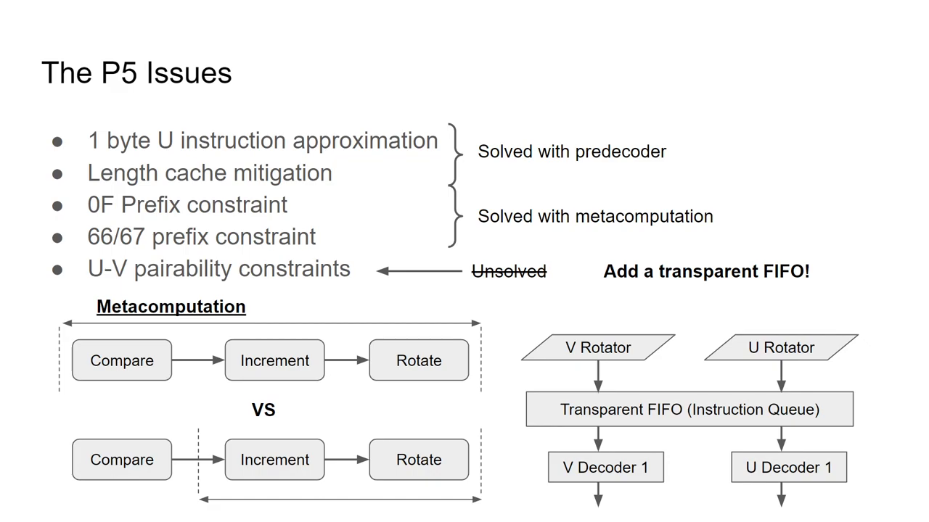
pyautogui.press('Right')
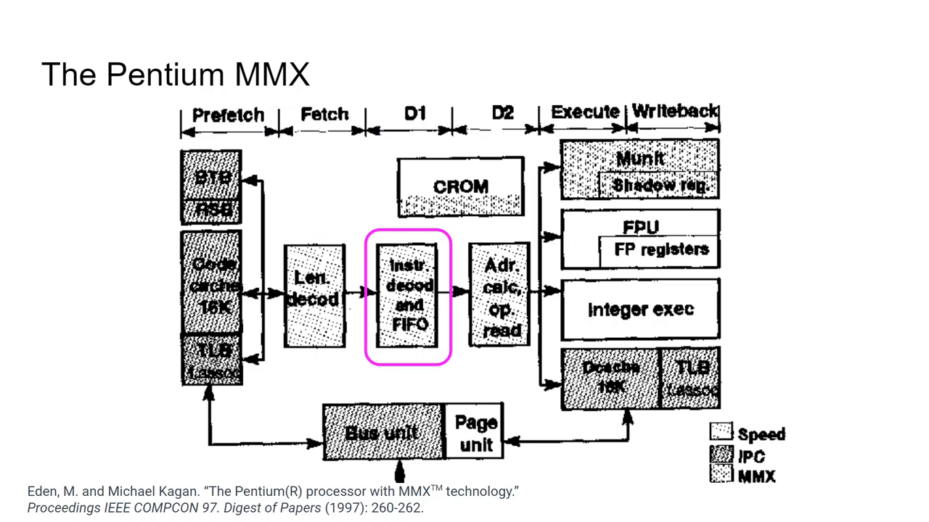
pyautogui.press('Right')
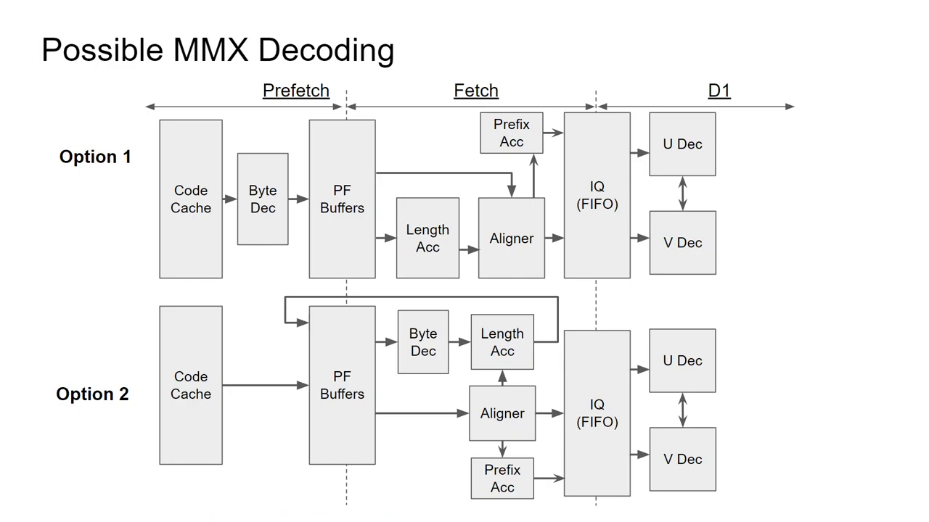
pyautogui.press('Right')
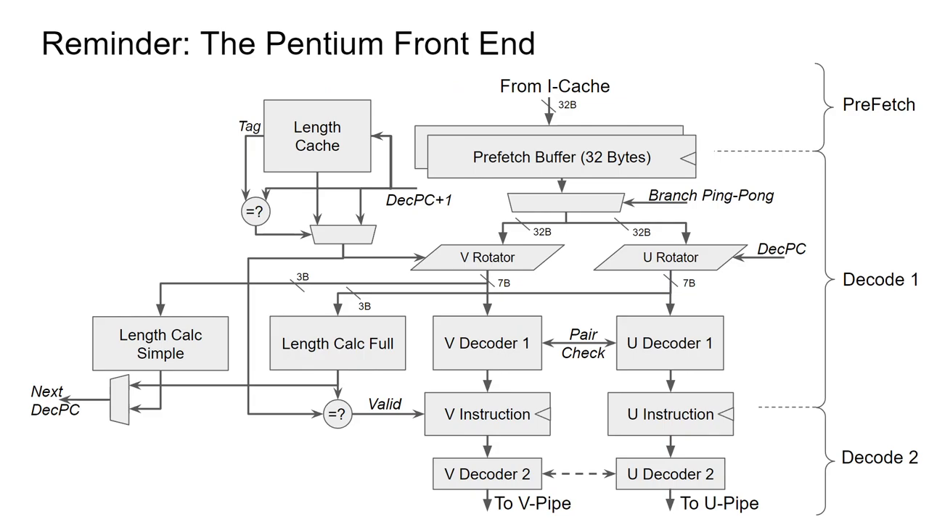